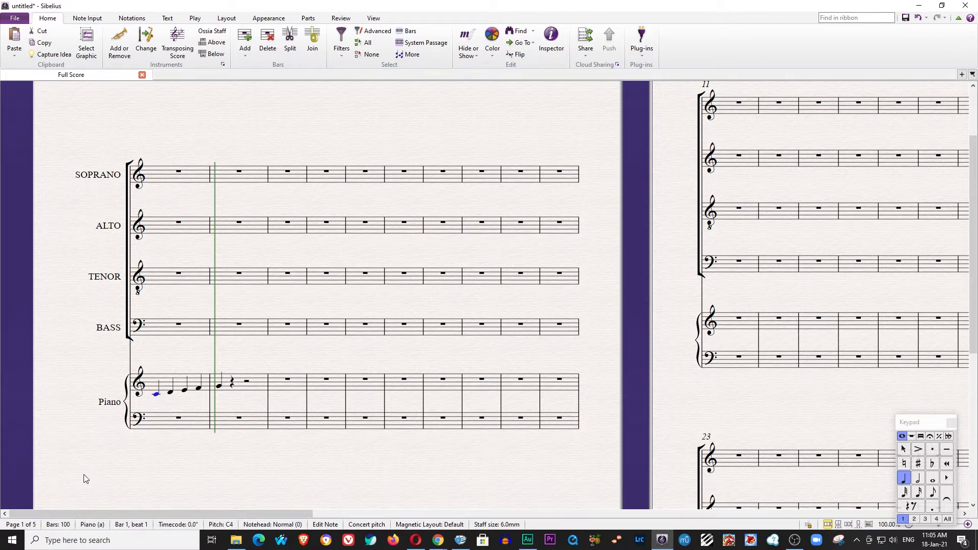
{"action": "mouse_move", "coordinate": [120, 152]}
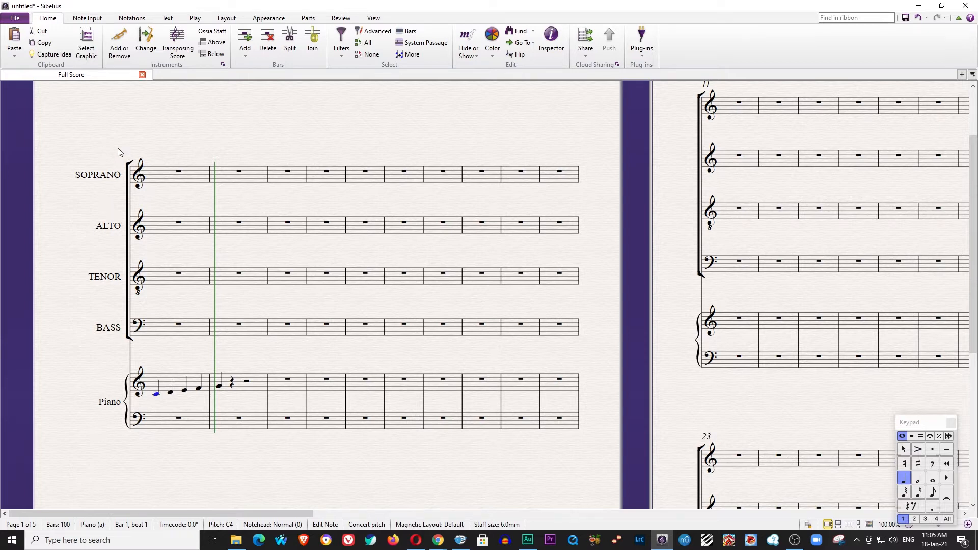
{"action": "mouse_move", "coordinate": [122, 116]}
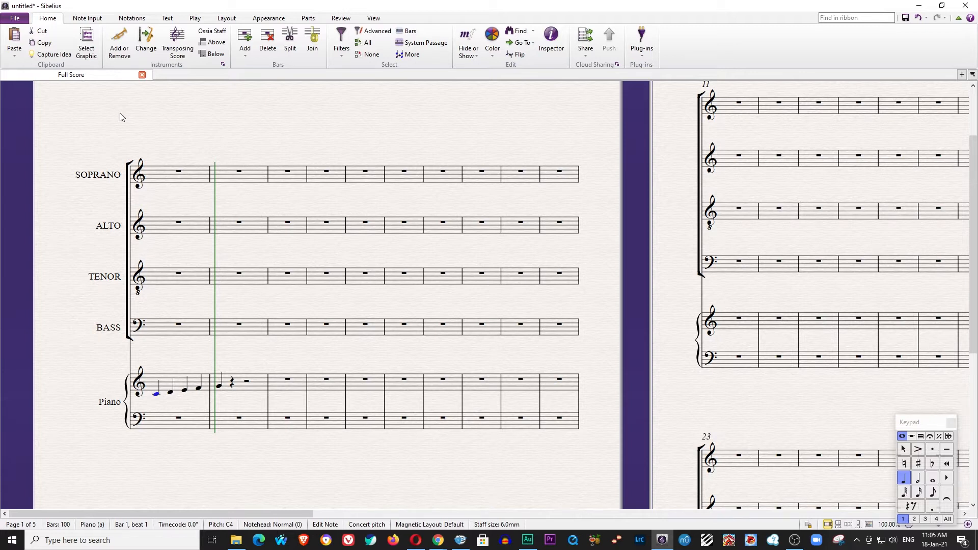
{"action": "mouse_move", "coordinate": [157, 400]}
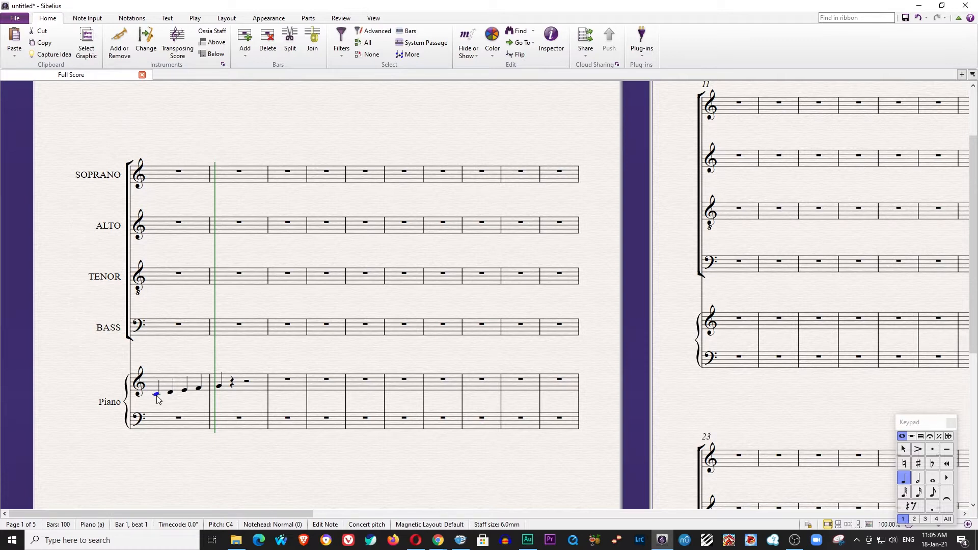
- Select melody notes in the piano staff, then Flexi-time record piano notes into the opening bars
{"action": "left_click", "coordinate": [184, 390]}
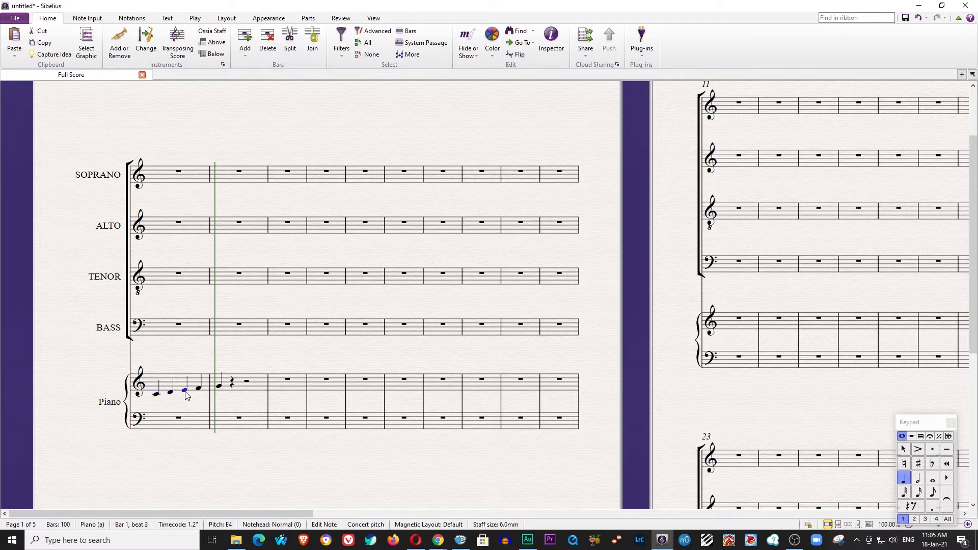
{"action": "left_click", "coordinate": [218, 387]}
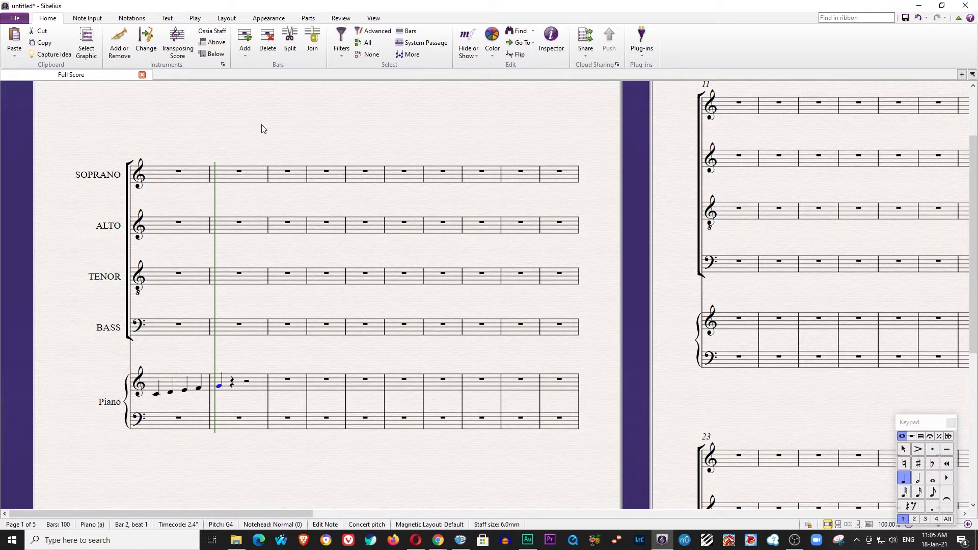
{"action": "left_click", "coordinate": [194, 19]}
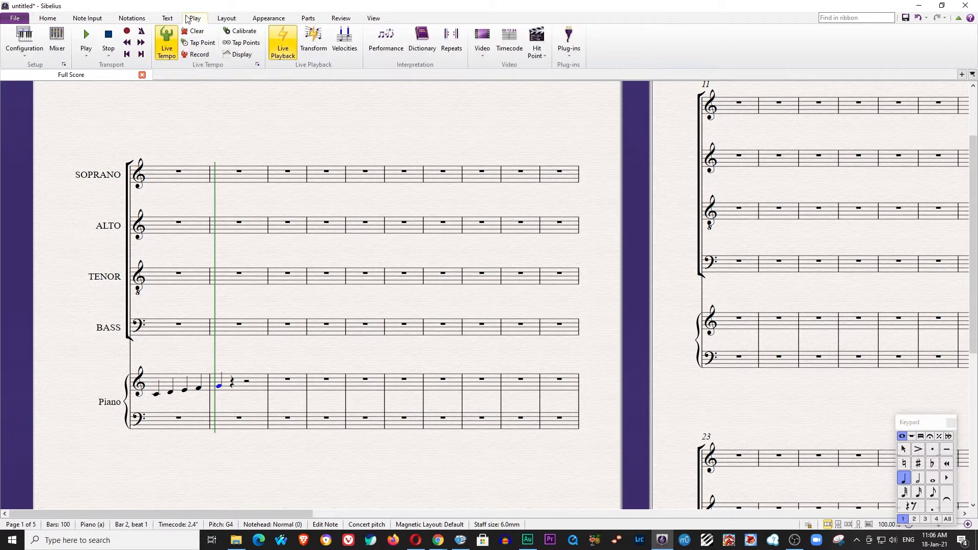
{"action": "mouse_move", "coordinate": [123, 44]}
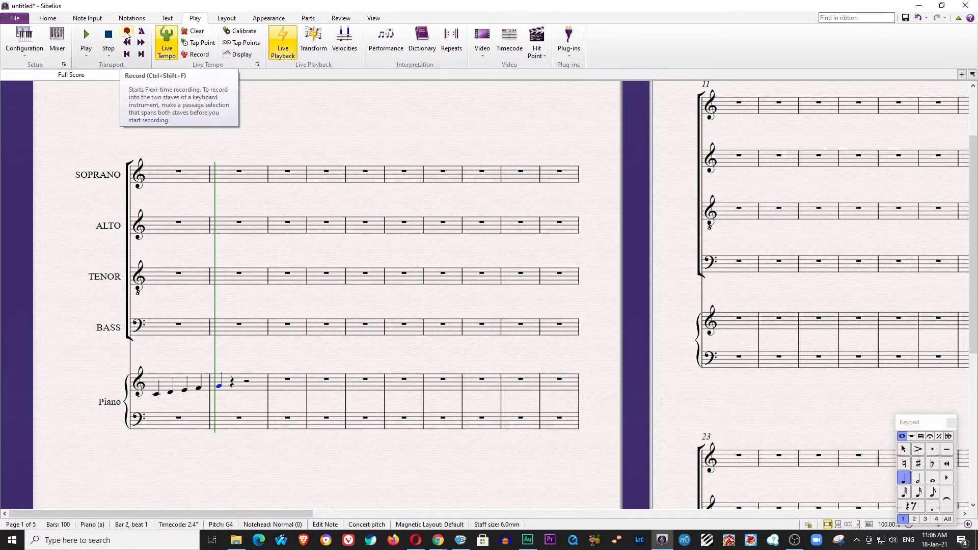
{"action": "left_click", "coordinate": [178, 174]}
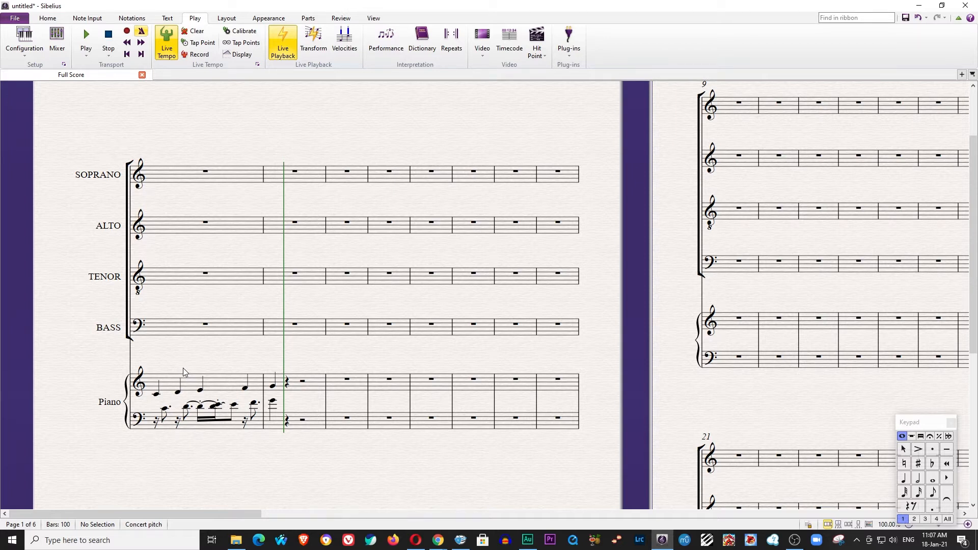
{"action": "mouse_move", "coordinate": [253, 367]}
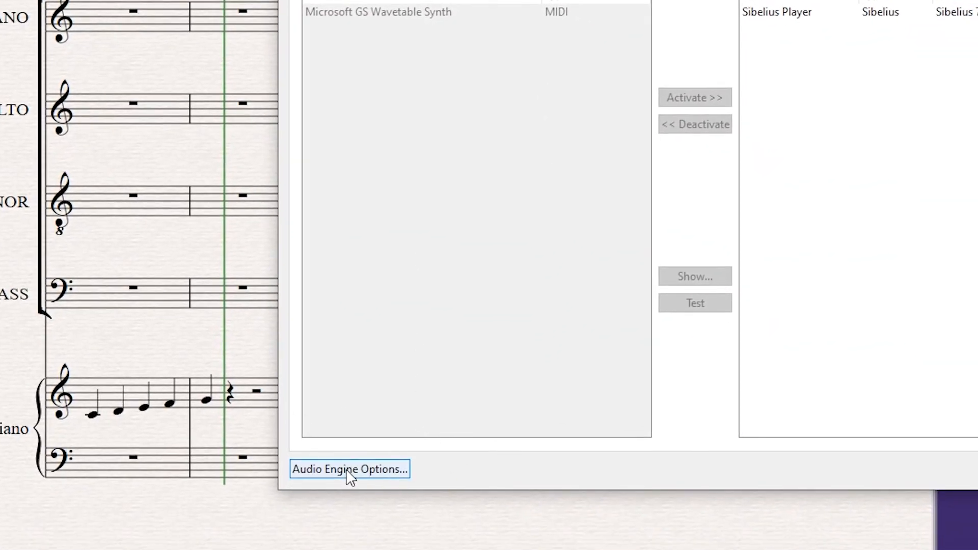
- Open Audio Engine Options from the Playback Devices configuration
{"action": "left_click", "coordinate": [349, 468]}
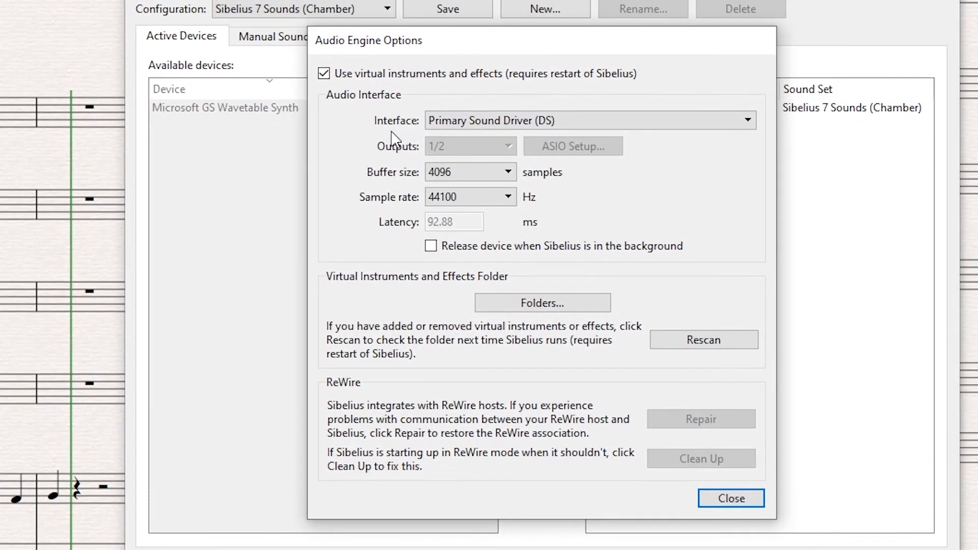
- Choose ASIO4ALL v2 (ASIO) as the audio engine interface
{"action": "left_click", "coordinate": [589, 120]}
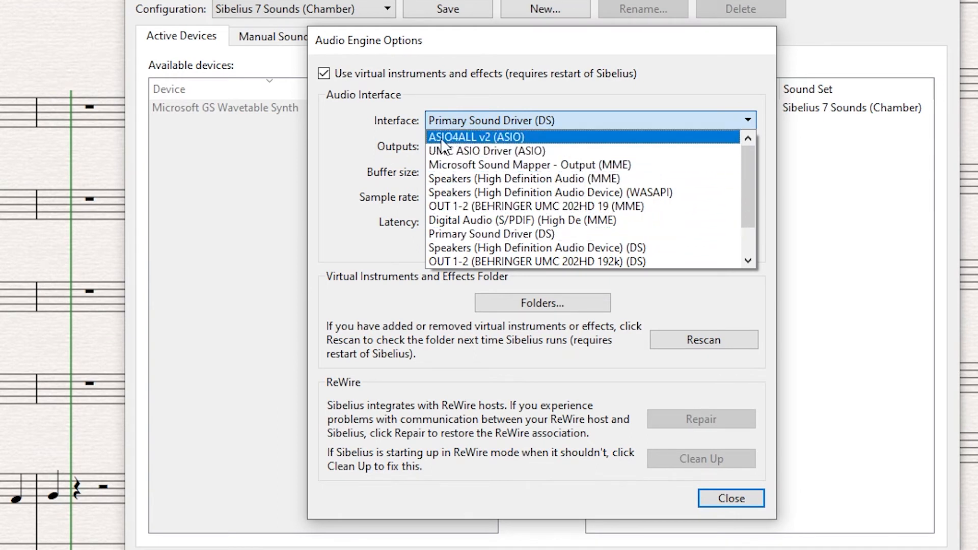
{"action": "mouse_move", "coordinate": [533, 145]}
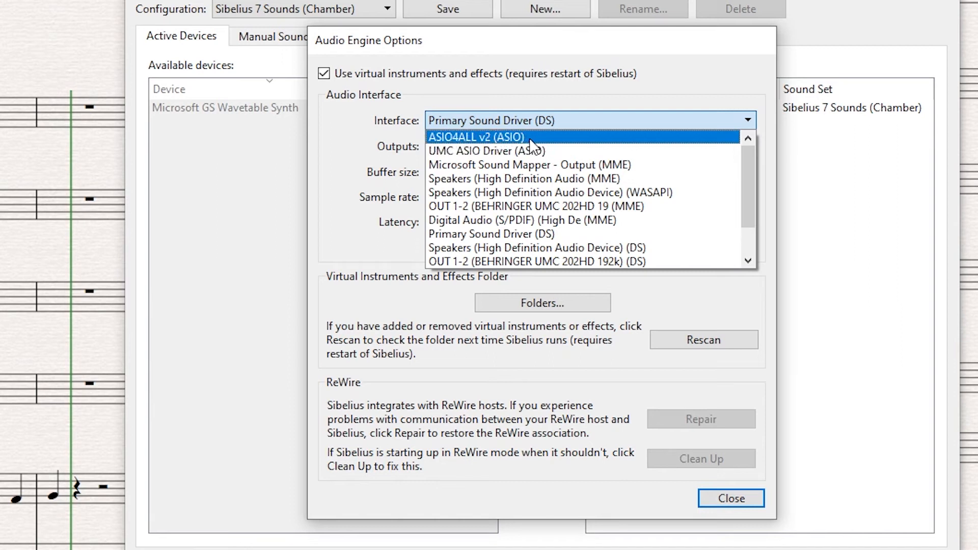
{"action": "mouse_move", "coordinate": [580, 145]}
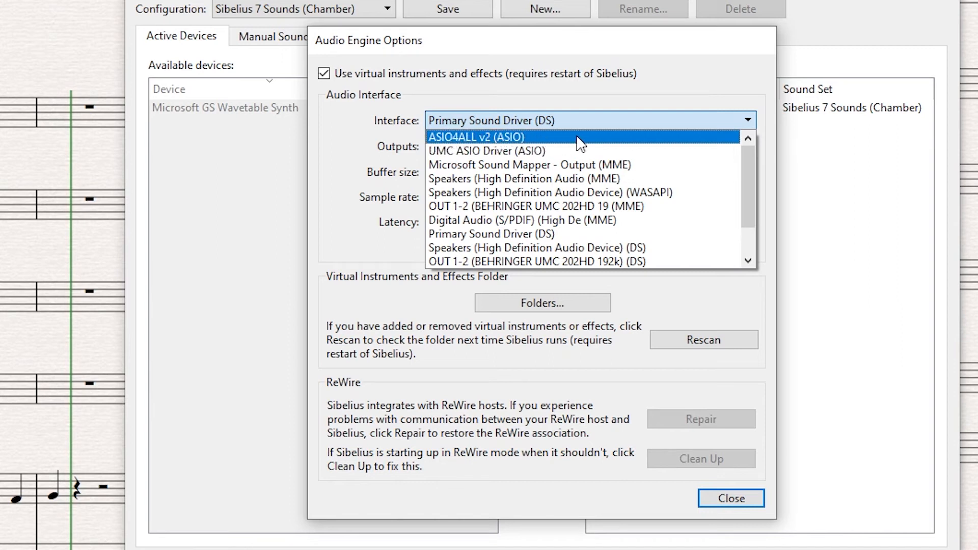
{"action": "mouse_move", "coordinate": [454, 150]}
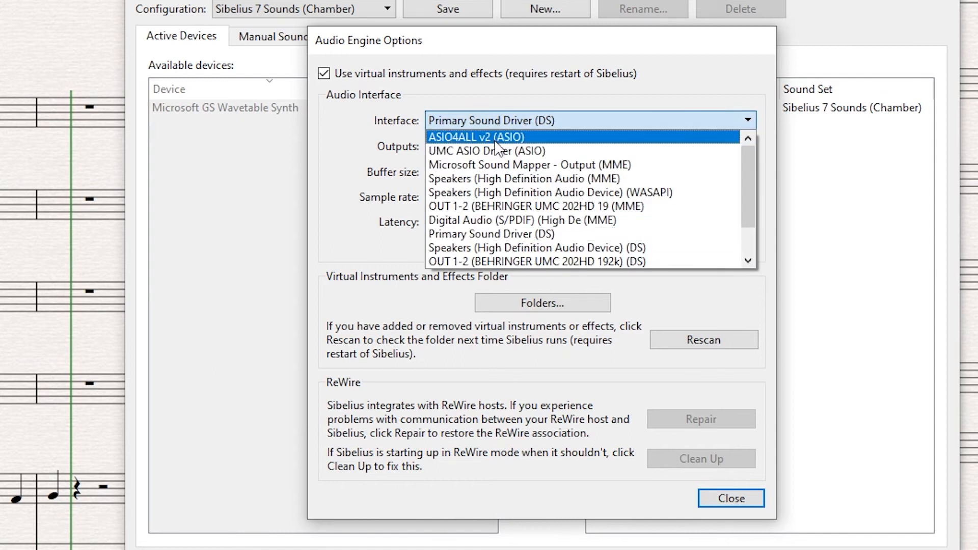
{"action": "mouse_move", "coordinate": [398, 136]}
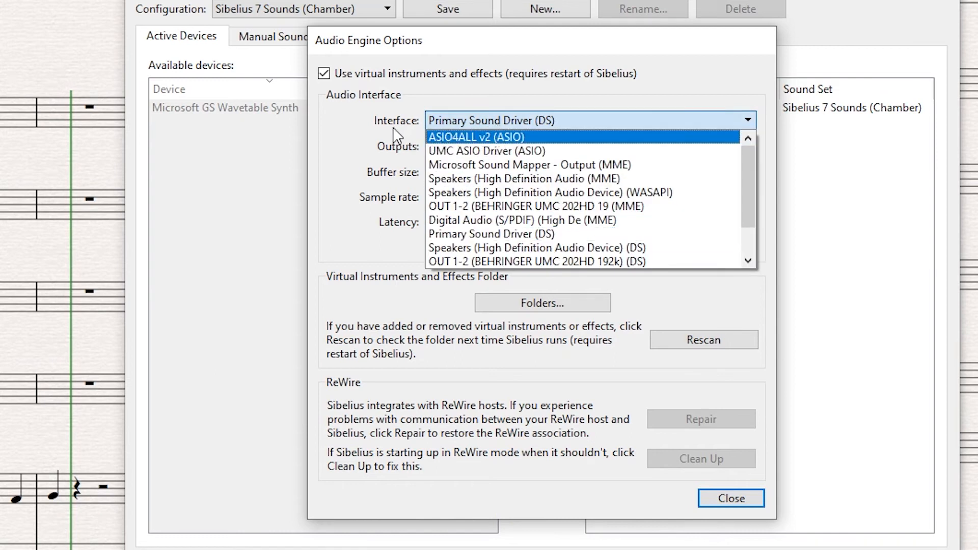
{"action": "mouse_move", "coordinate": [511, 140]}
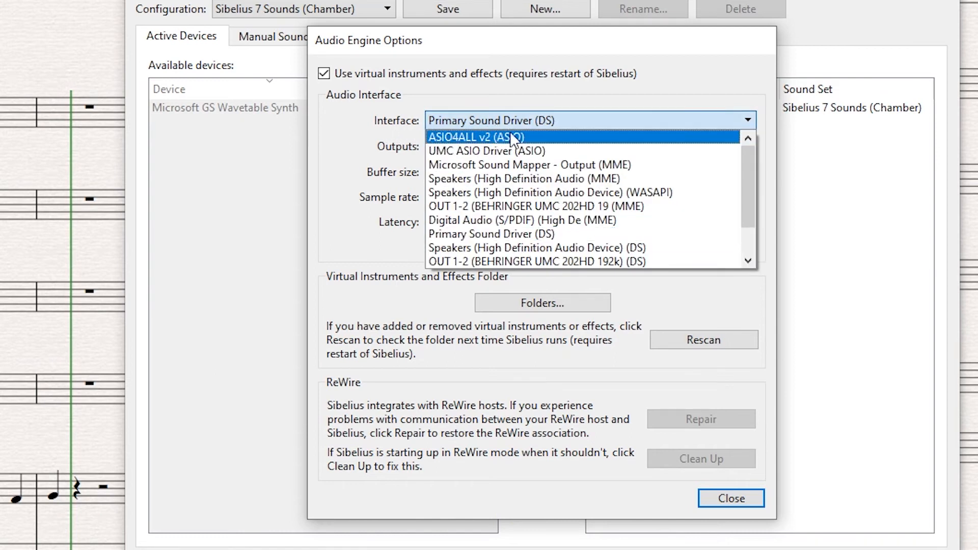
{"action": "left_click", "coordinate": [475, 136]}
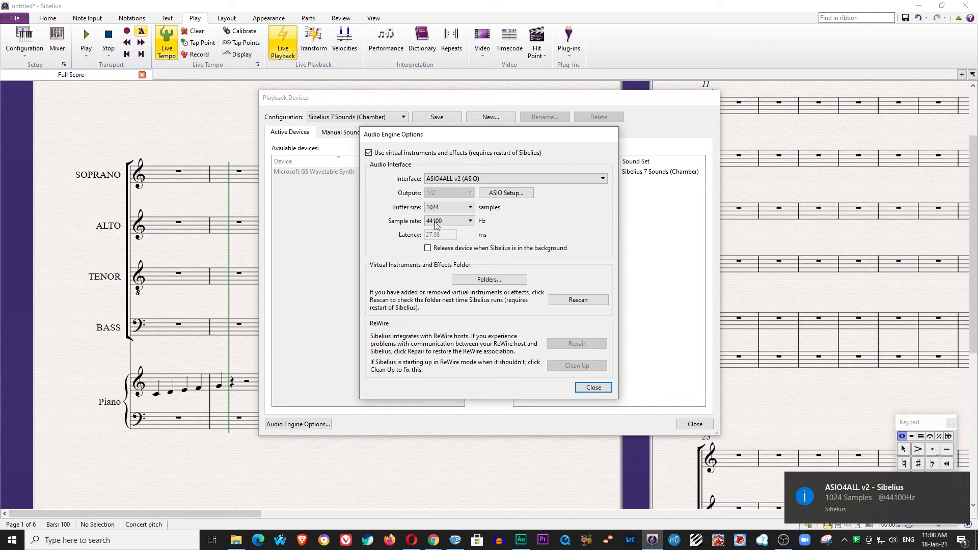
- Set the buffer size to 256 samples, keep 44100 Hz, and close Audio Engine Options
{"action": "left_click", "coordinate": [449, 207]}
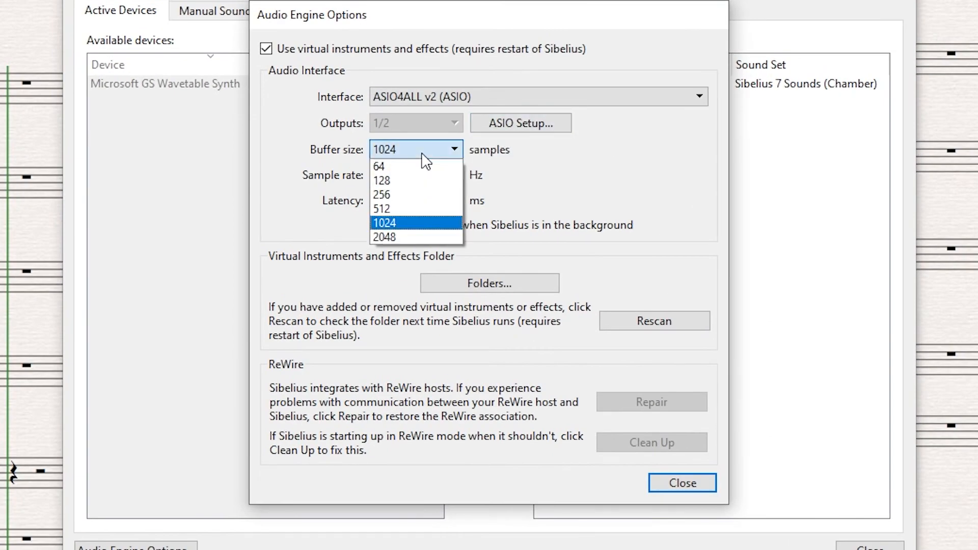
{"action": "mouse_move", "coordinate": [405, 195]}
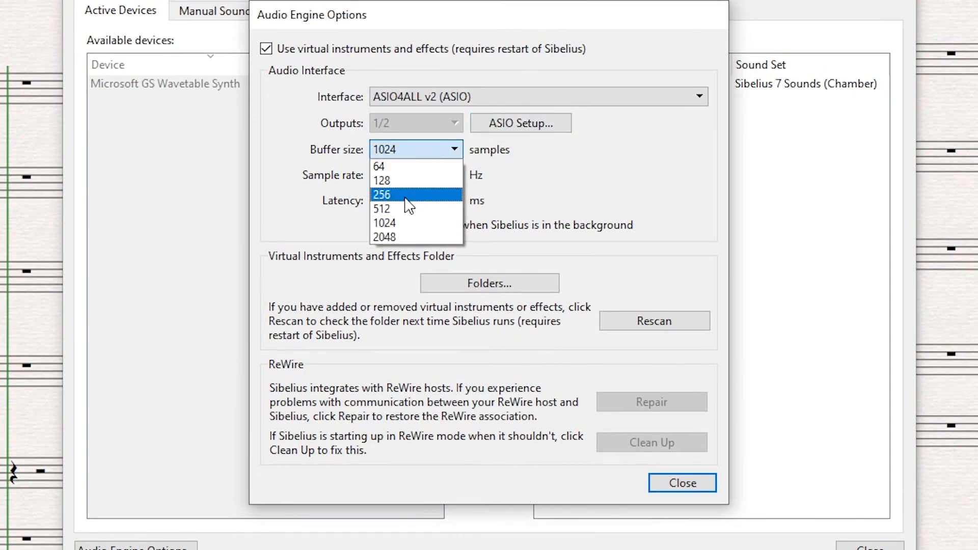
{"action": "mouse_move", "coordinate": [400, 190]}
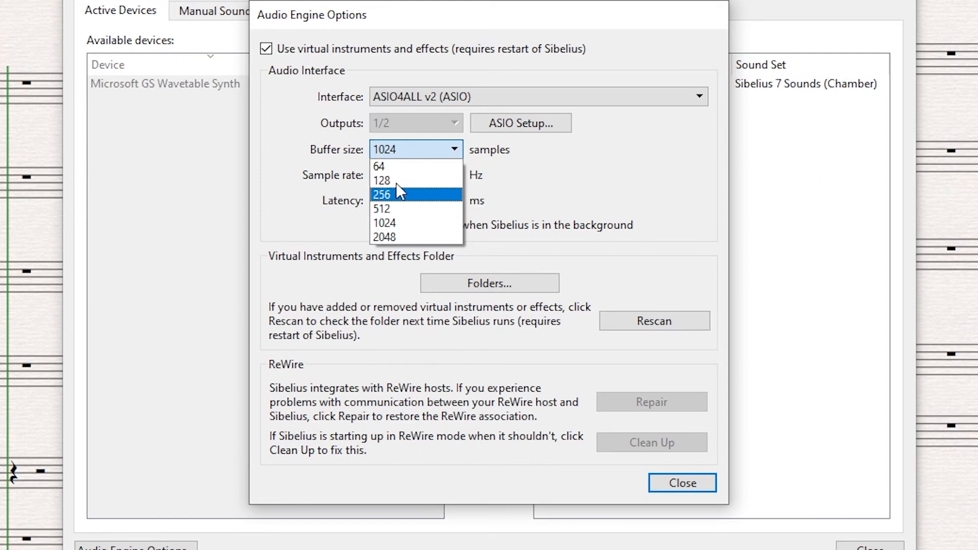
{"action": "mouse_move", "coordinate": [396, 181]}
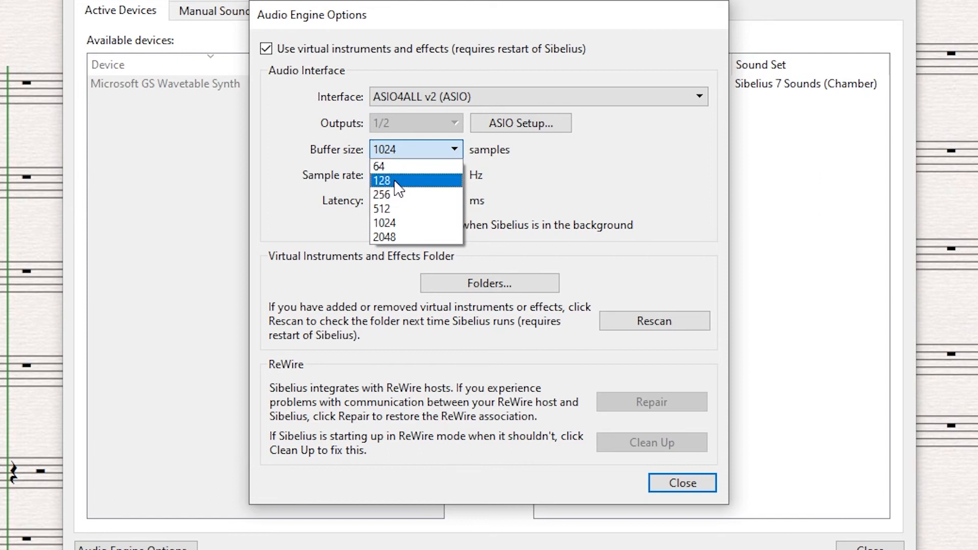
{"action": "mouse_move", "coordinate": [405, 187]}
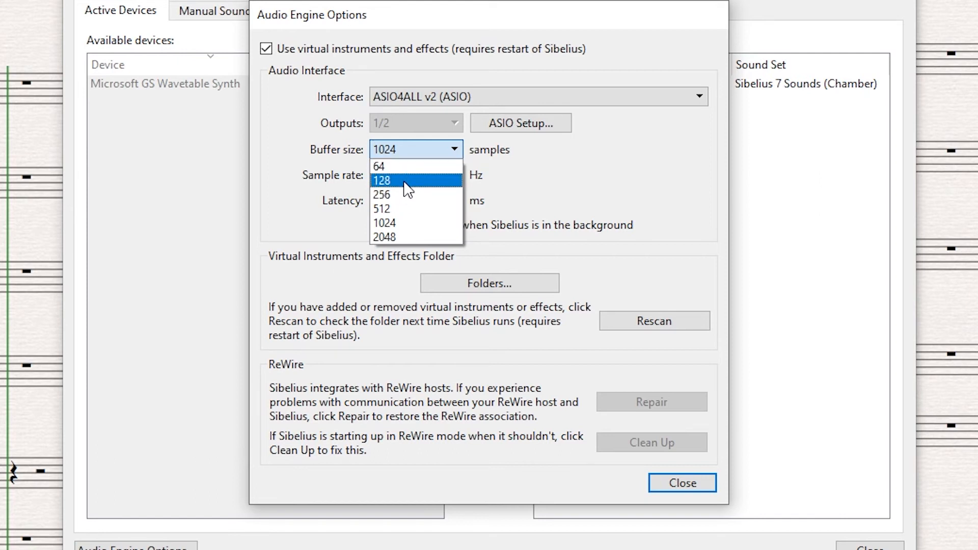
{"action": "left_click", "coordinate": [381, 194]}
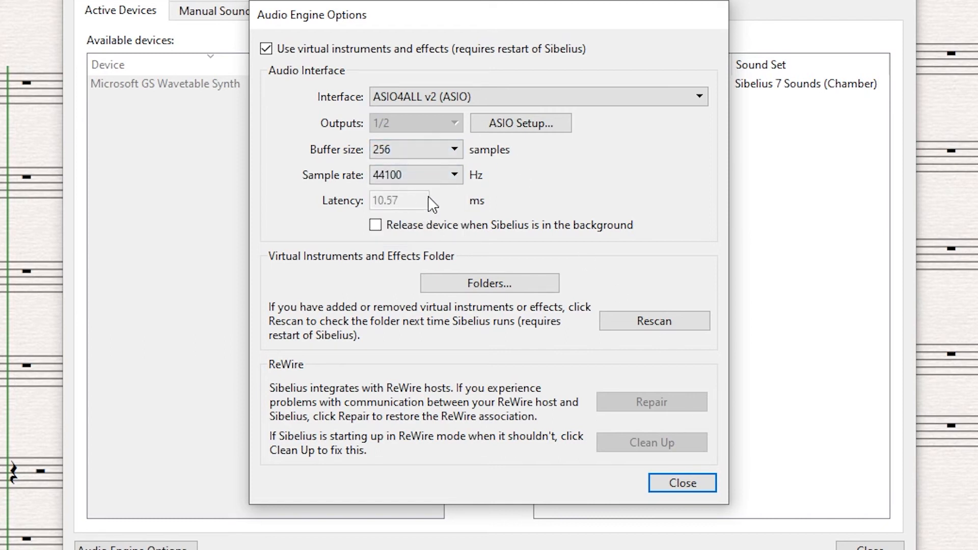
{"action": "left_click", "coordinate": [453, 174]}
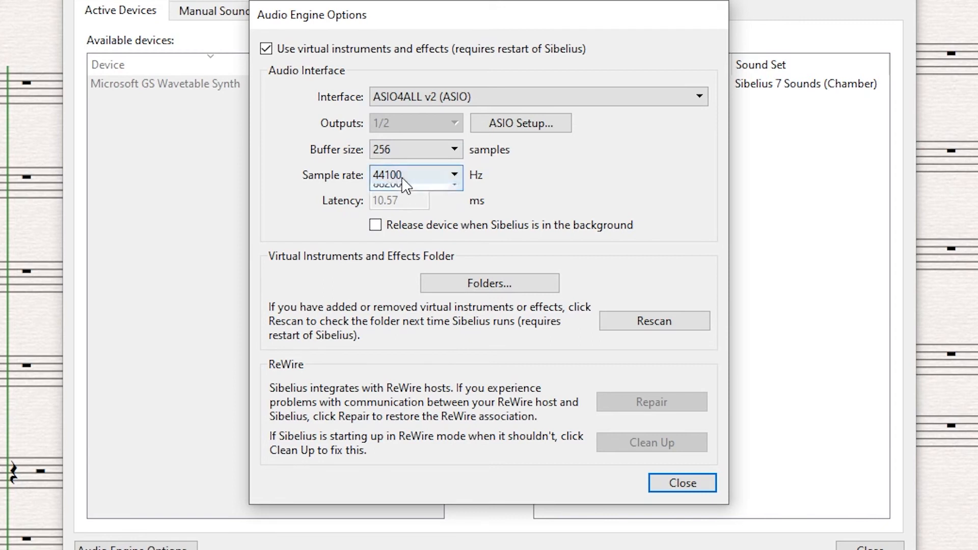
{"action": "left_click", "coordinate": [411, 174]}
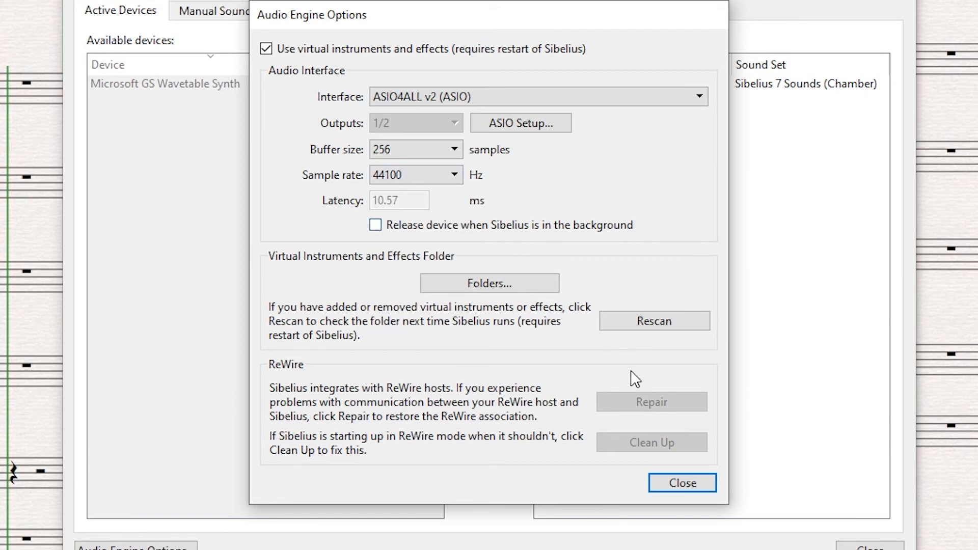
{"action": "left_click", "coordinate": [681, 482]}
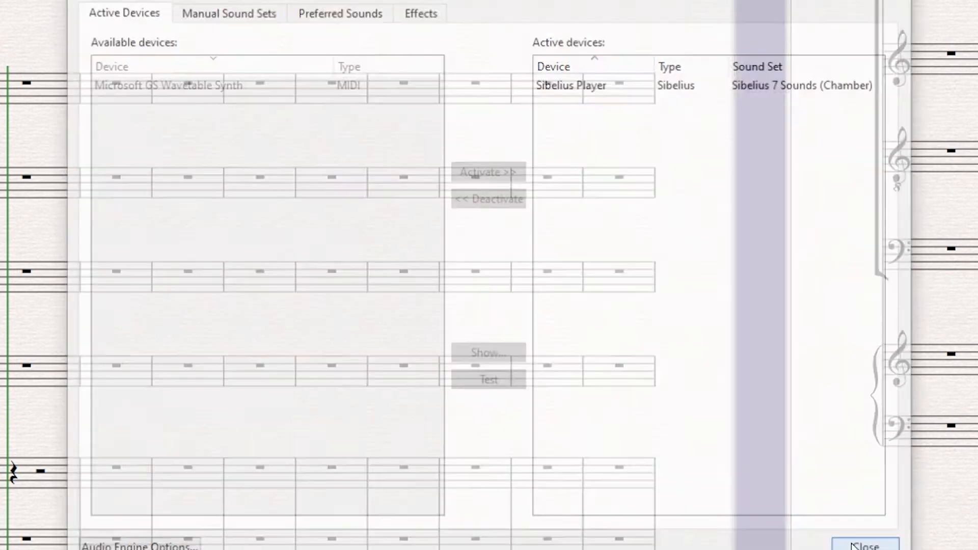
- Close the Playback Devices dialog to return to the choir-and-piano score
{"action": "left_click", "coordinate": [864, 545]}
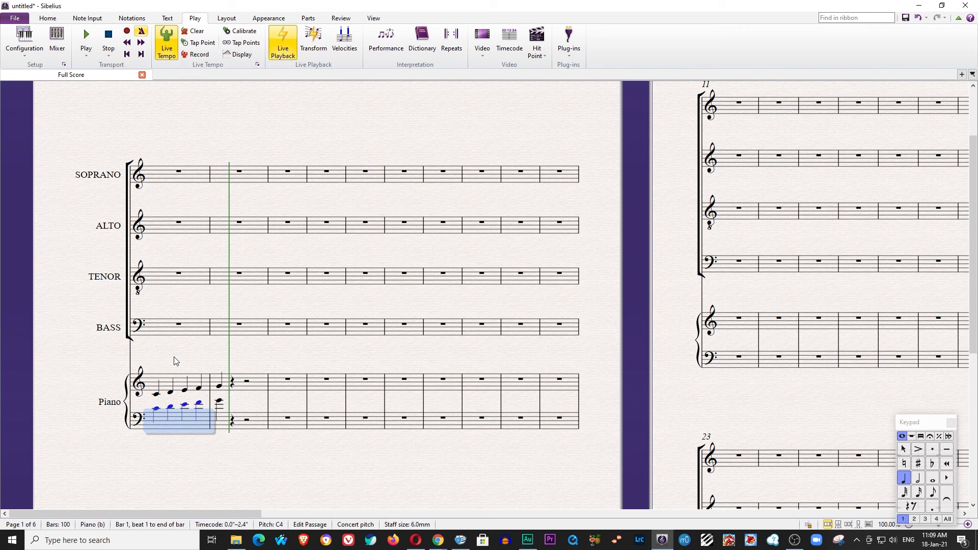
{"action": "mouse_move", "coordinate": [190, 442]}
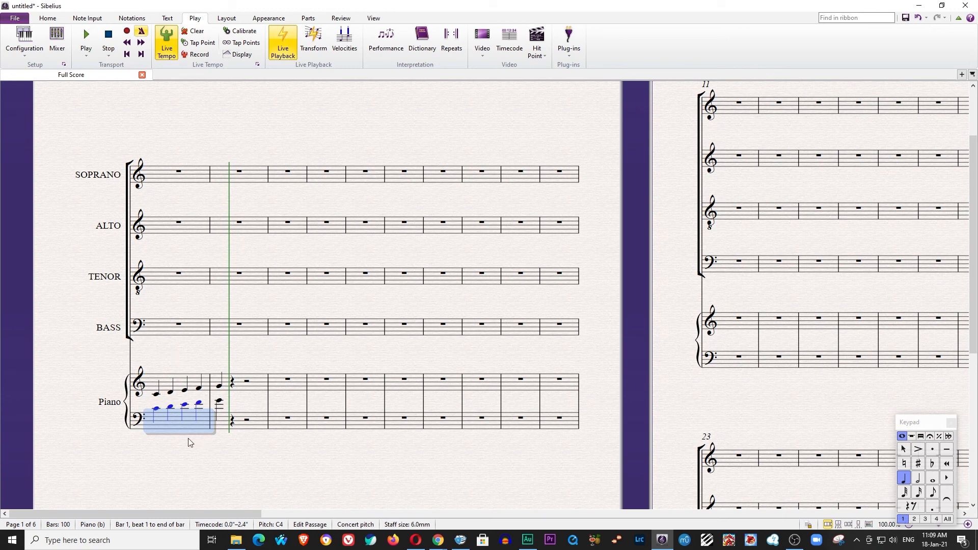
{"action": "mouse_move", "coordinate": [222, 419]}
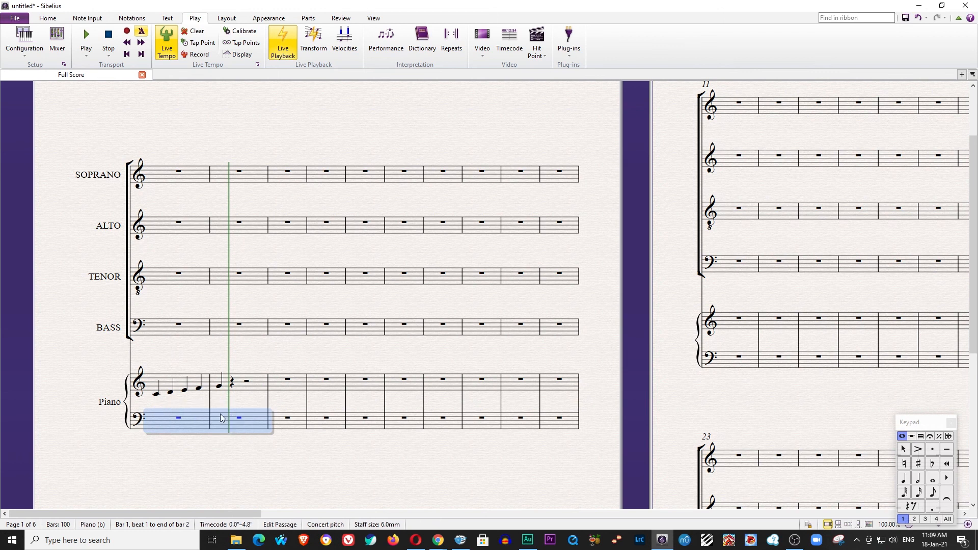
- Flexi-time record a rising line into the piano's lower staff across bars 1-2
{"action": "left_click", "coordinate": [126, 31]}
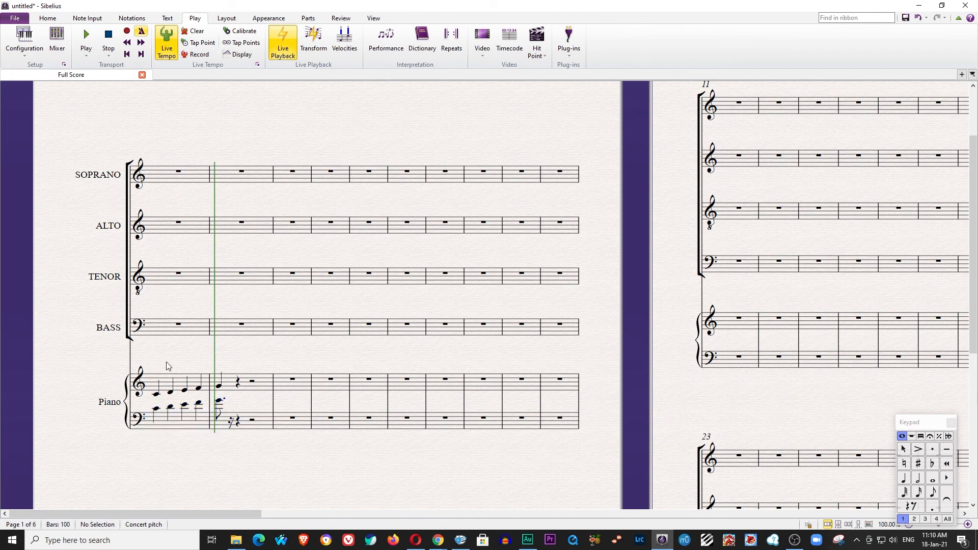
{"action": "mouse_move", "coordinate": [281, 363]}
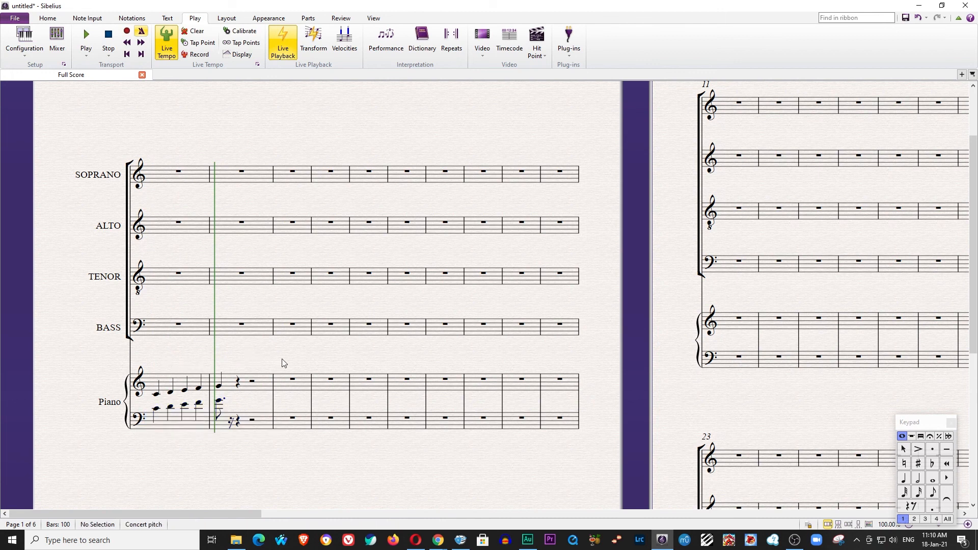